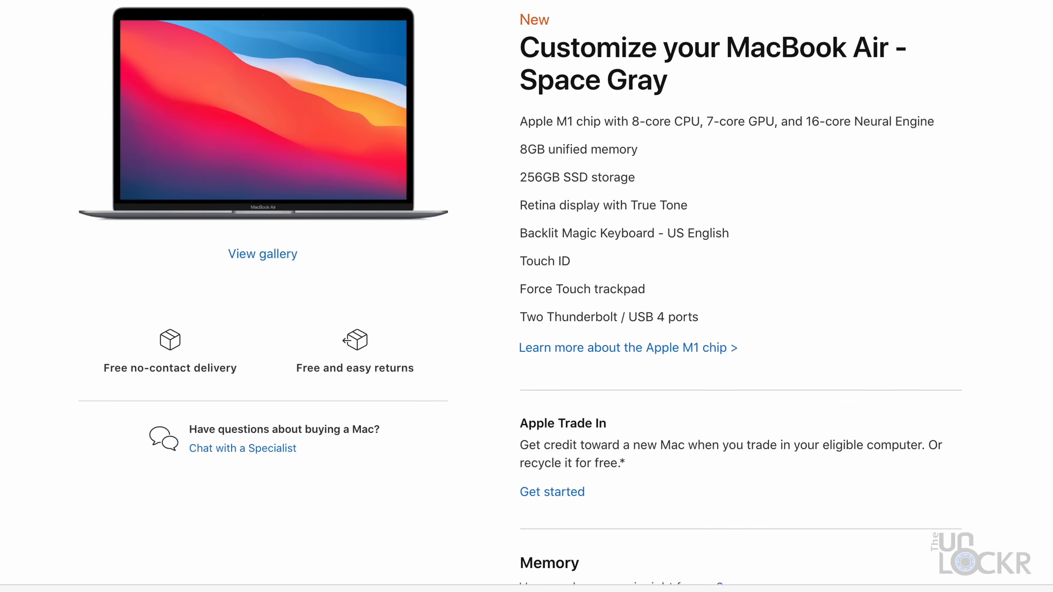
scroll(down, 3)
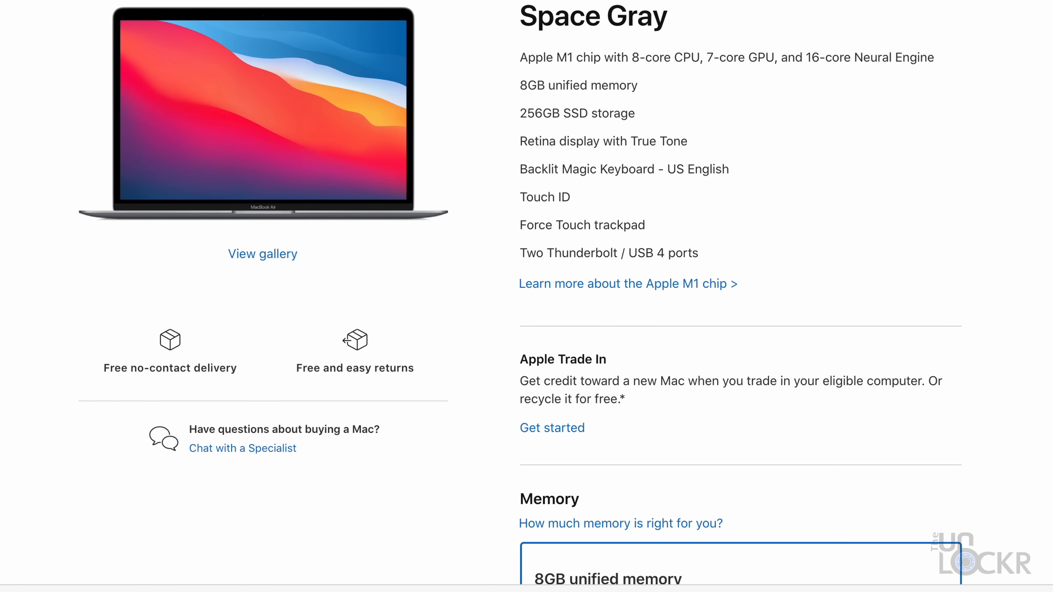
scroll(down, 3)
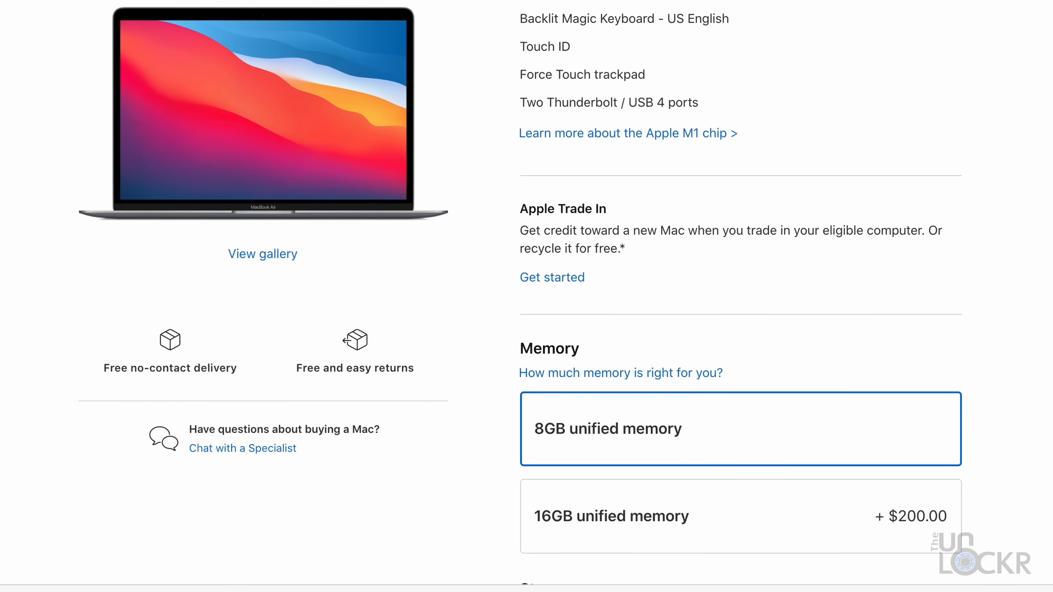
scroll(down, 3)
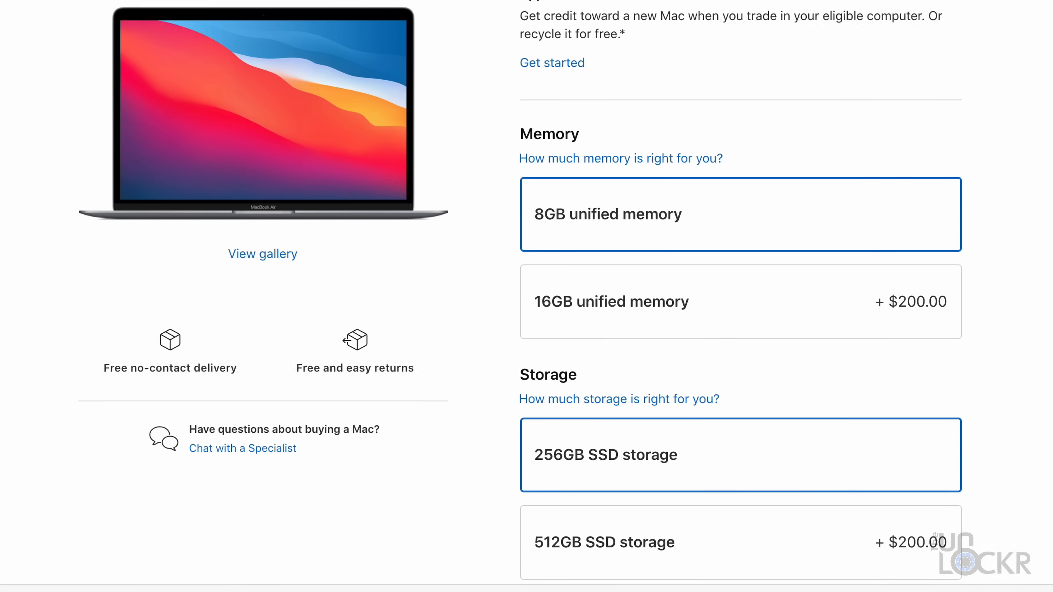
scroll(down, 3)
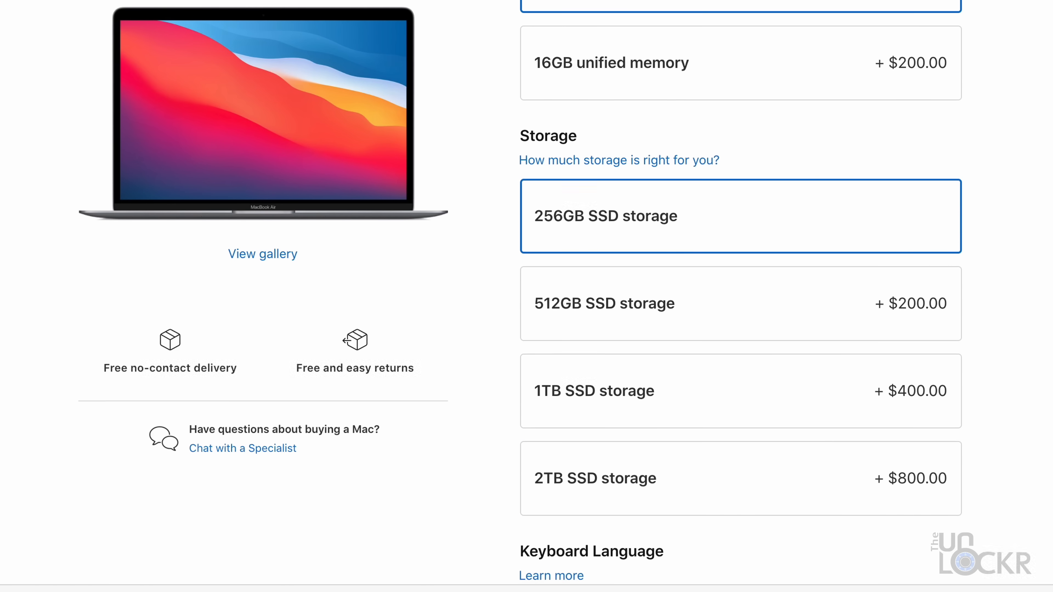